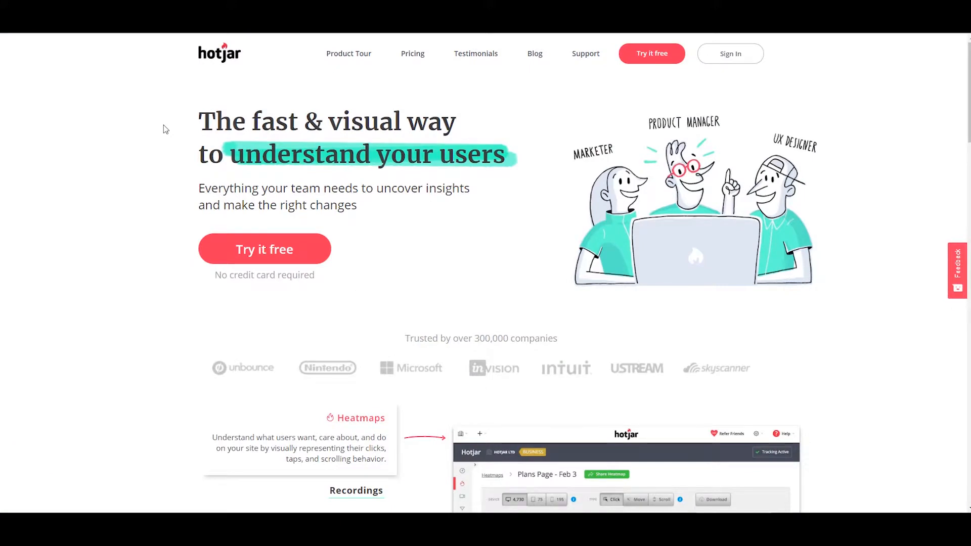
{"action": "mouse_move", "coordinate": [256, 75]}
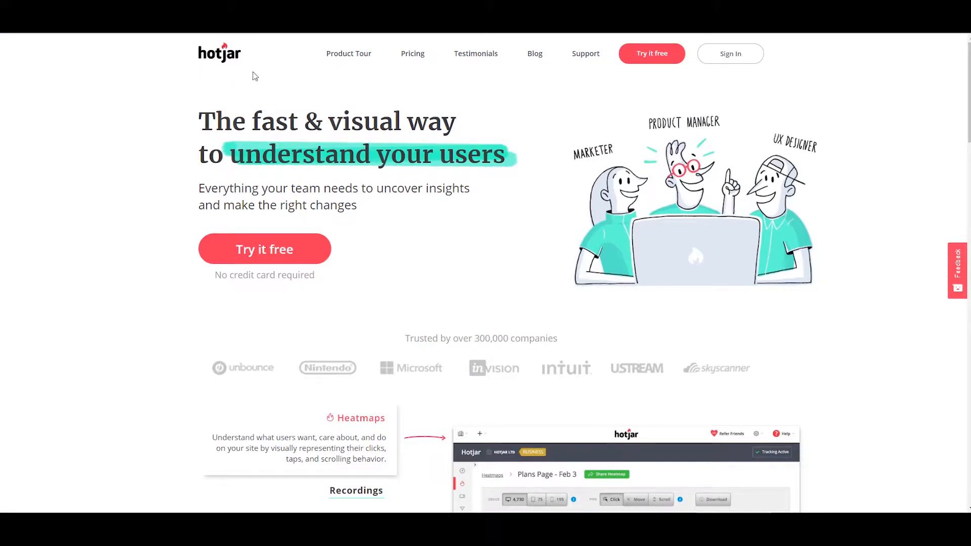
{"action": "mouse_move", "coordinate": [255, 76]}
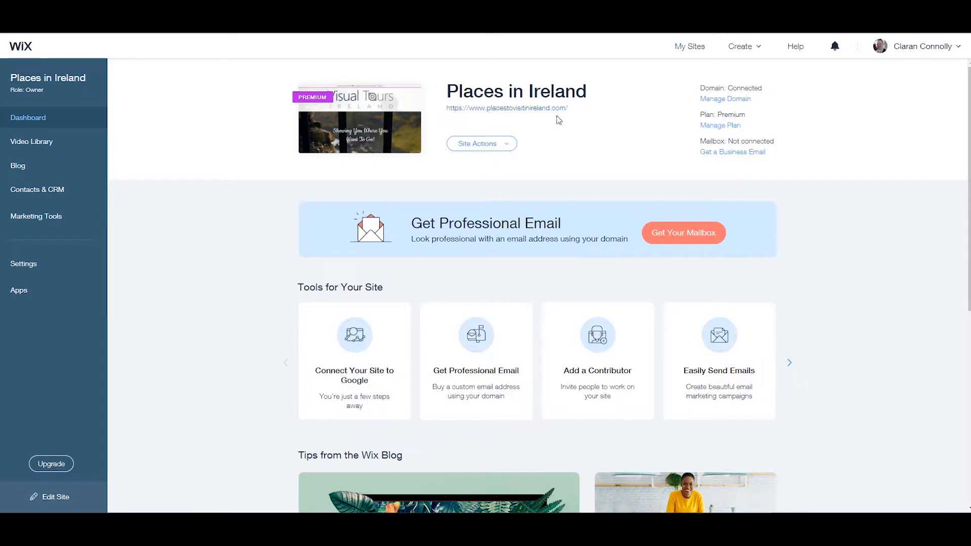
{"action": "mouse_move", "coordinate": [465, 123]}
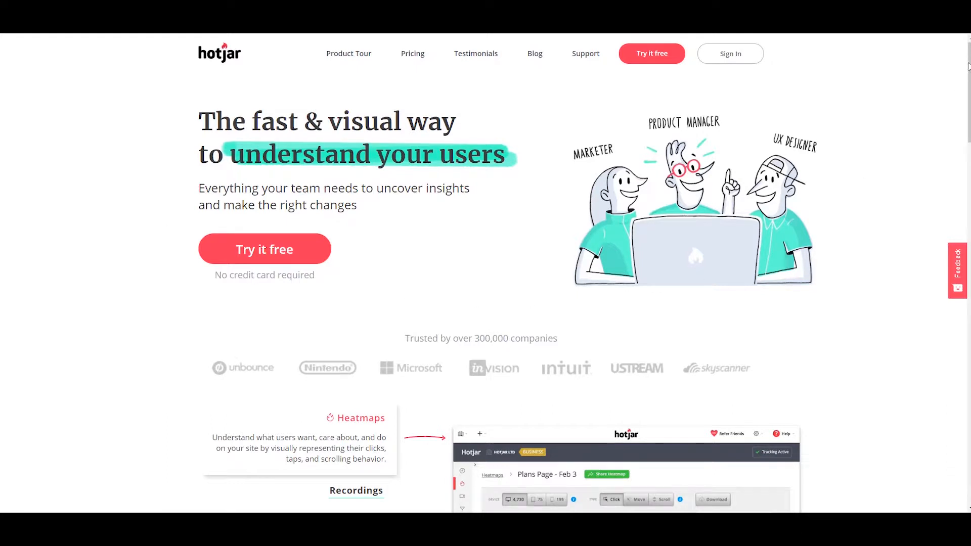
Go from the Hotjar login page to the free sign-up form and enter the name 'Chris'.
{"action": "scroll", "scroll_direction": "down", "scroll_amount": 3}
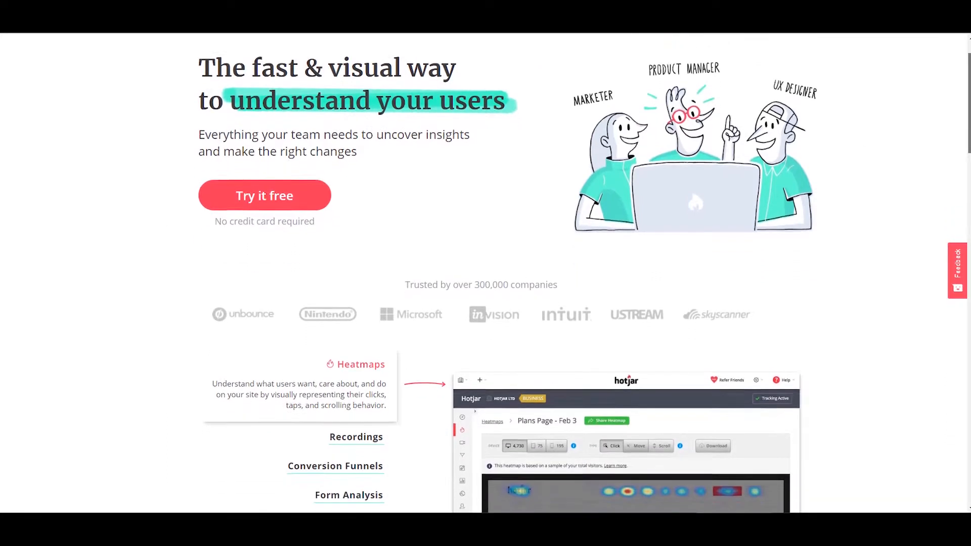
{"action": "scroll", "scroll_direction": "down", "scroll_amount": 3}
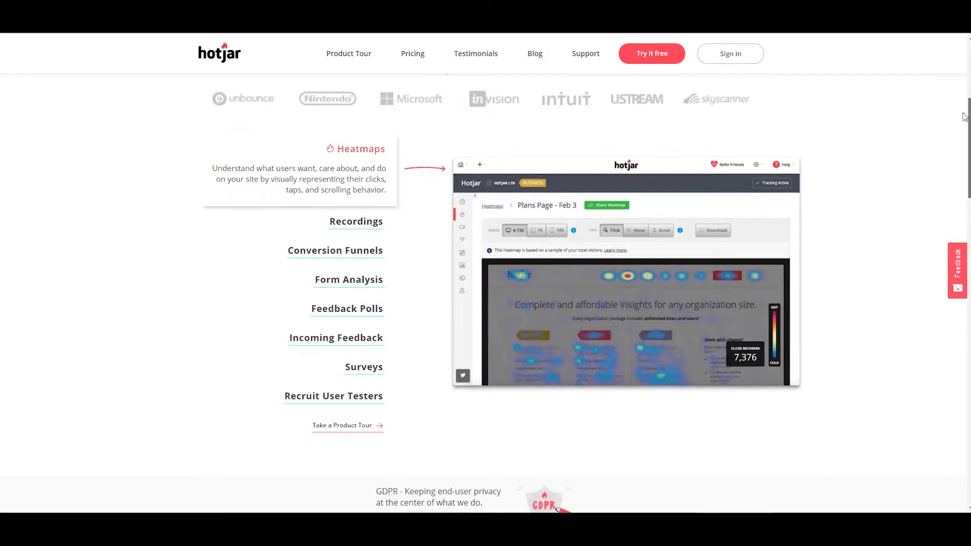
{"action": "mouse_move", "coordinate": [879, 417]}
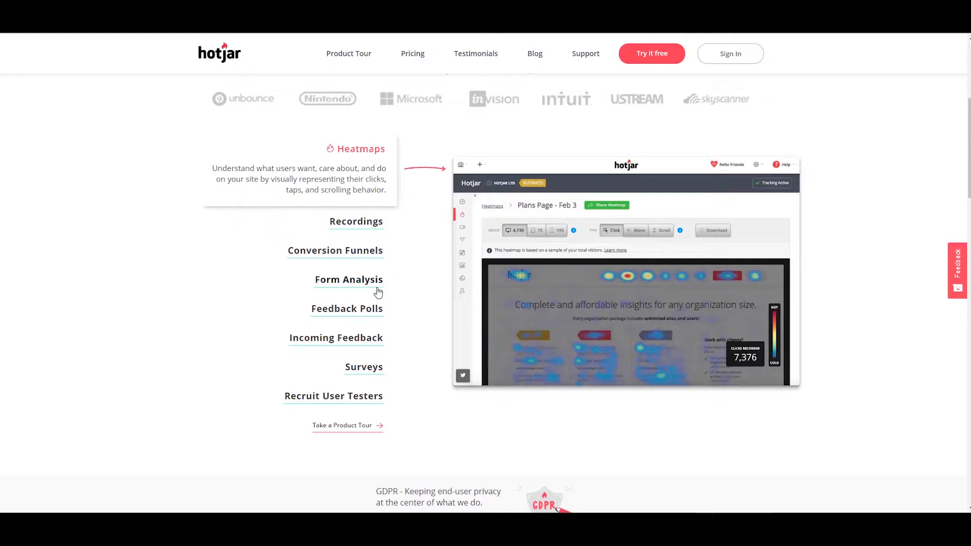
{"action": "mouse_move", "coordinate": [416, 383]}
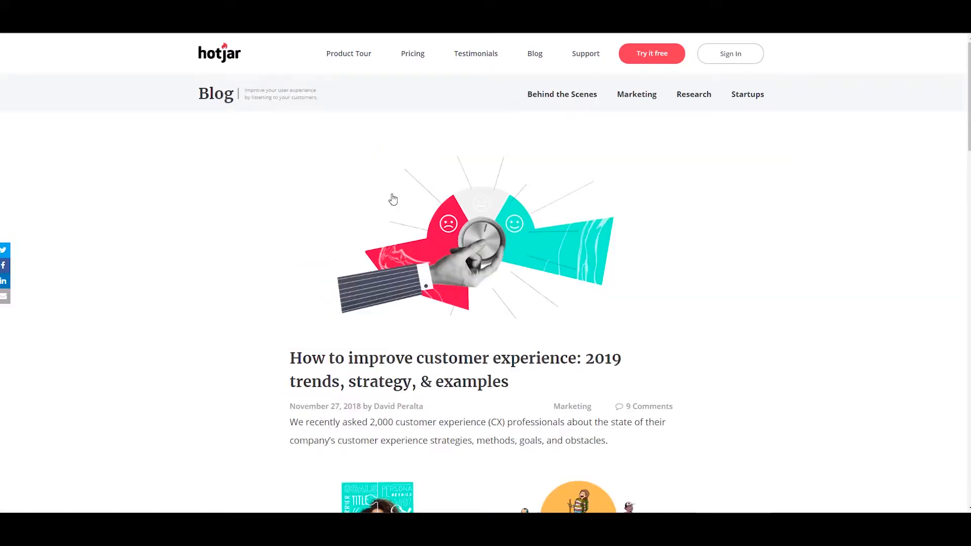
{"action": "scroll", "scroll_direction": "down", "scroll_amount": 3}
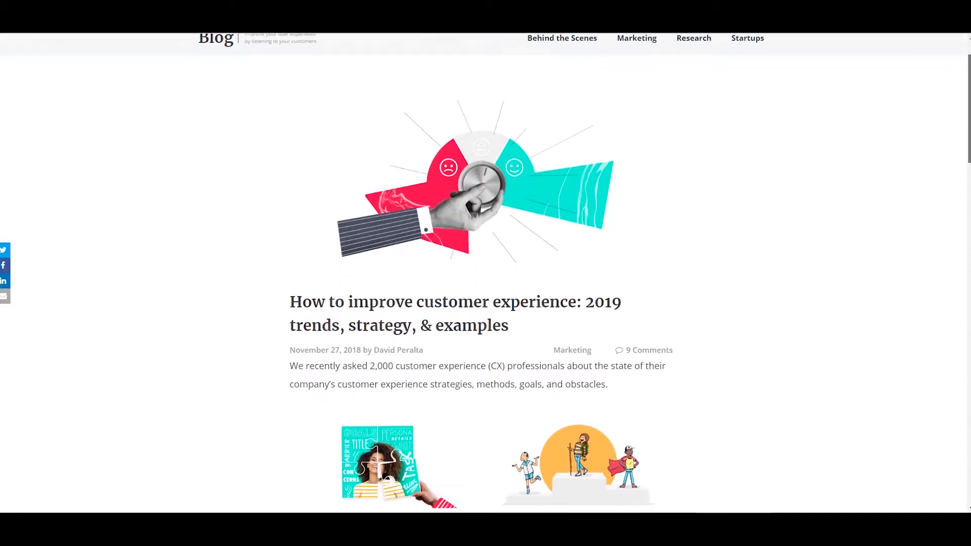
{"action": "scroll", "scroll_direction": "down", "scroll_amount": 3}
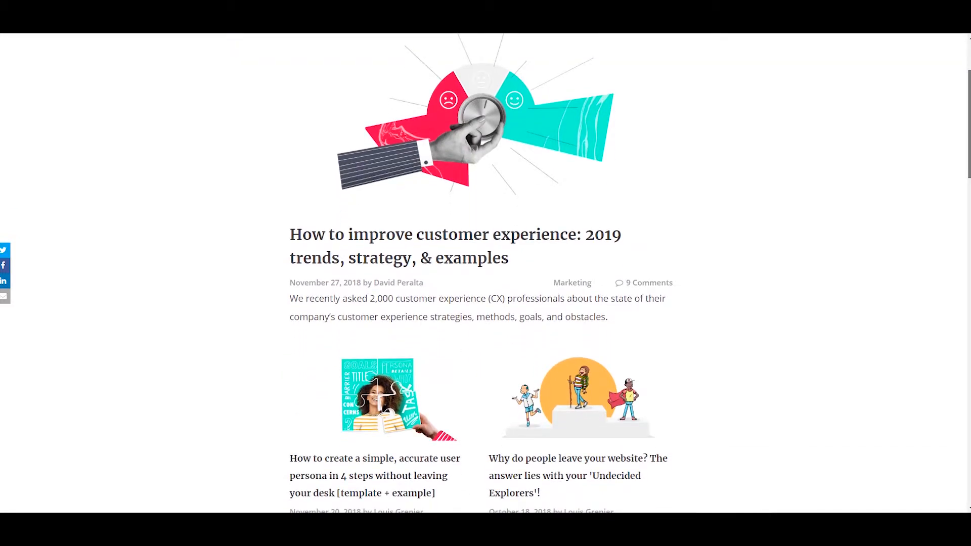
{"action": "scroll", "scroll_direction": "down", "scroll_amount": 3}
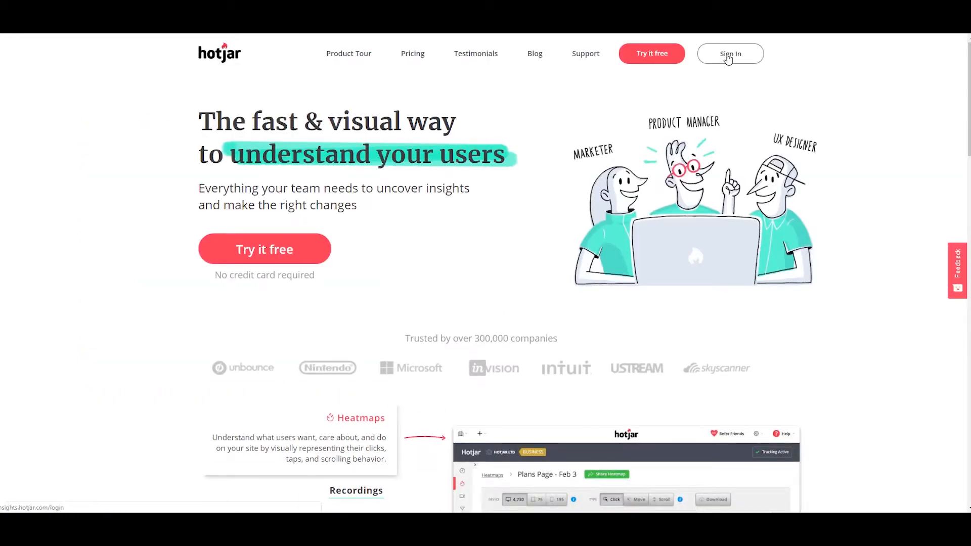
{"action": "left_click", "coordinate": [730, 53]}
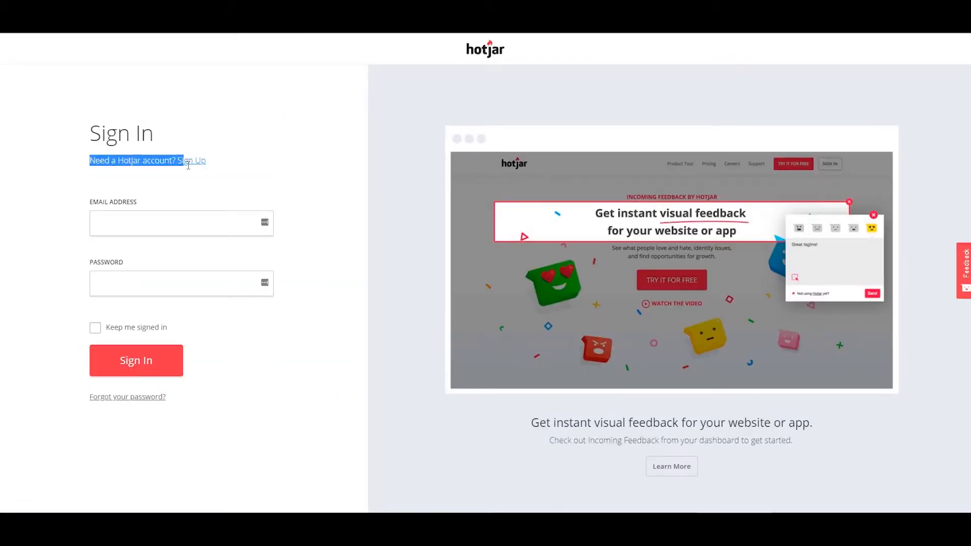
{"action": "left_click", "coordinate": [193, 160]}
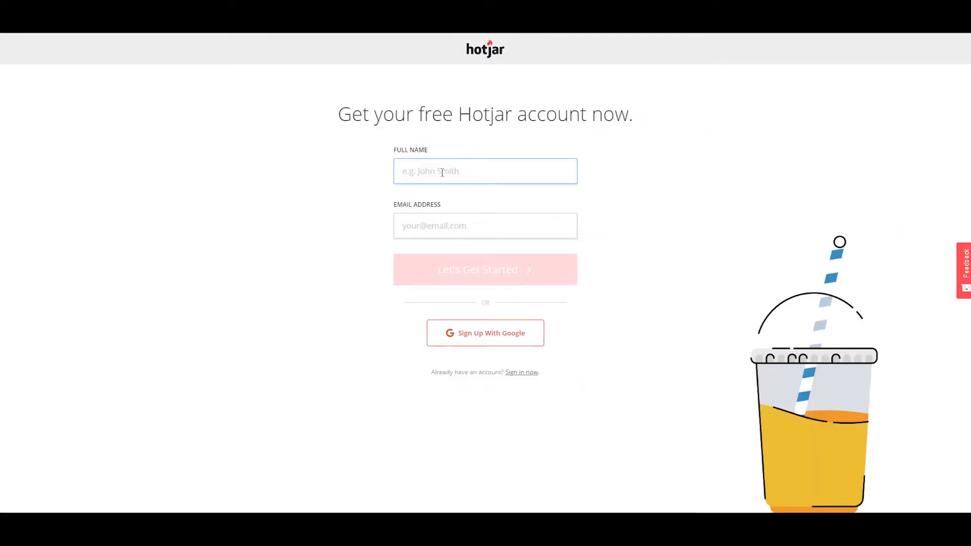
{"action": "type", "text": "Chris"}
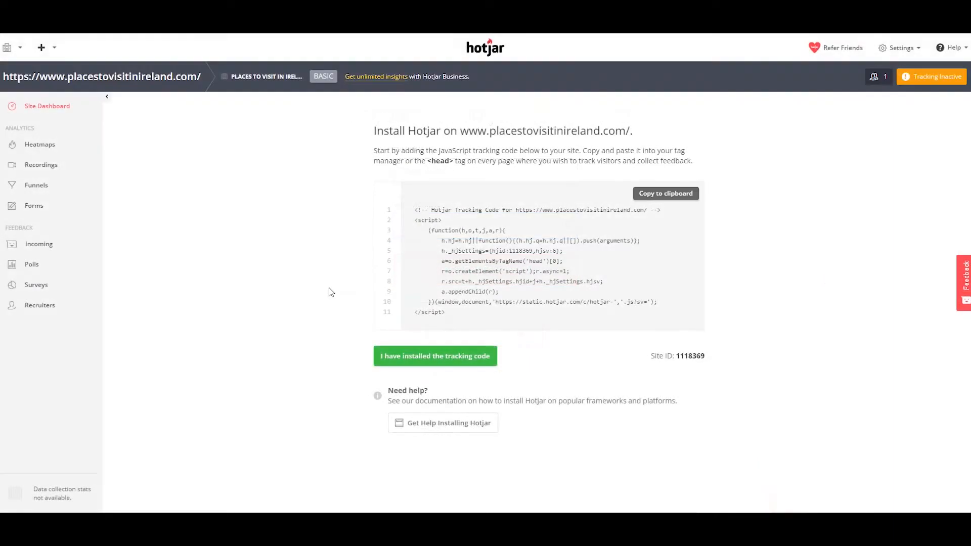
{"action": "mouse_move", "coordinate": [287, 269]}
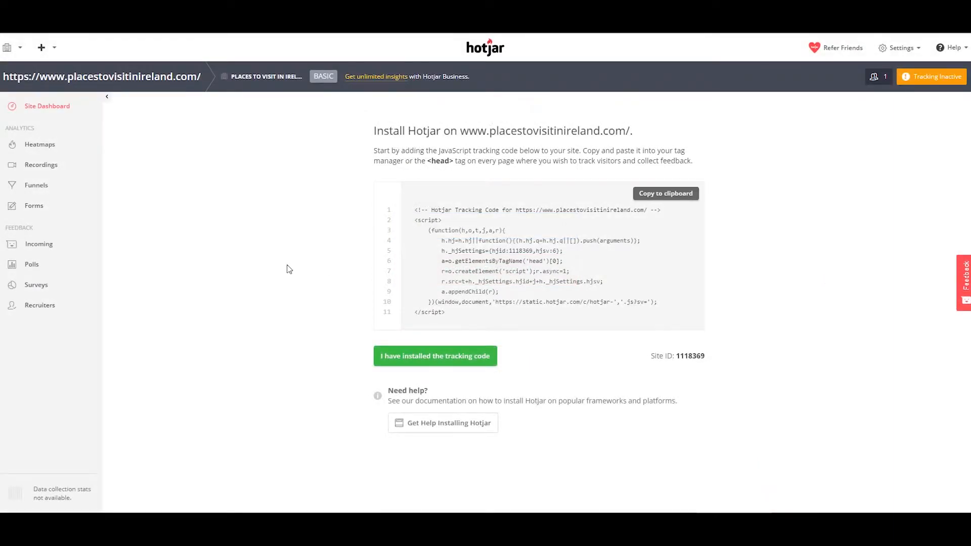
{"action": "mouse_move", "coordinate": [927, 88]}
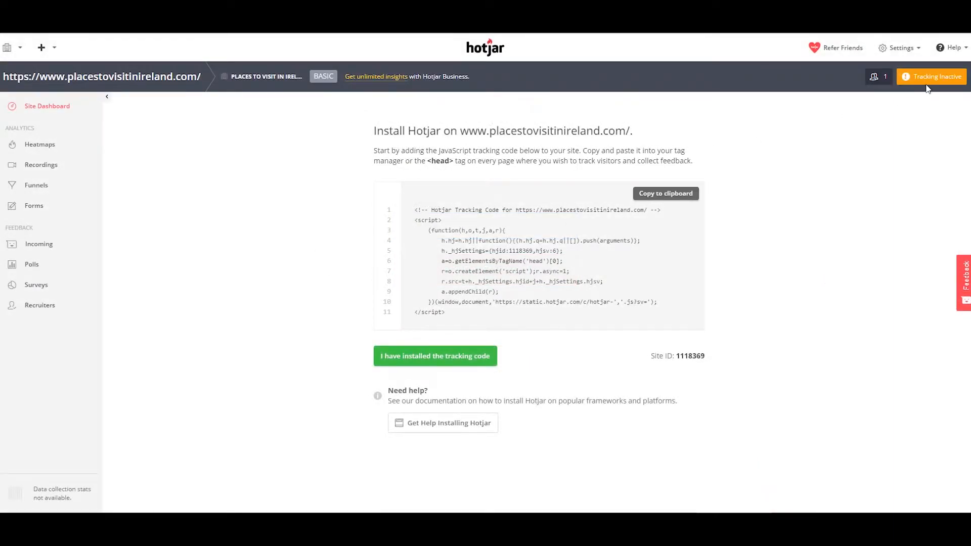
Open the tracking installation check details and select Site ID 1118369 for copying.
{"action": "left_click", "coordinate": [936, 77]}
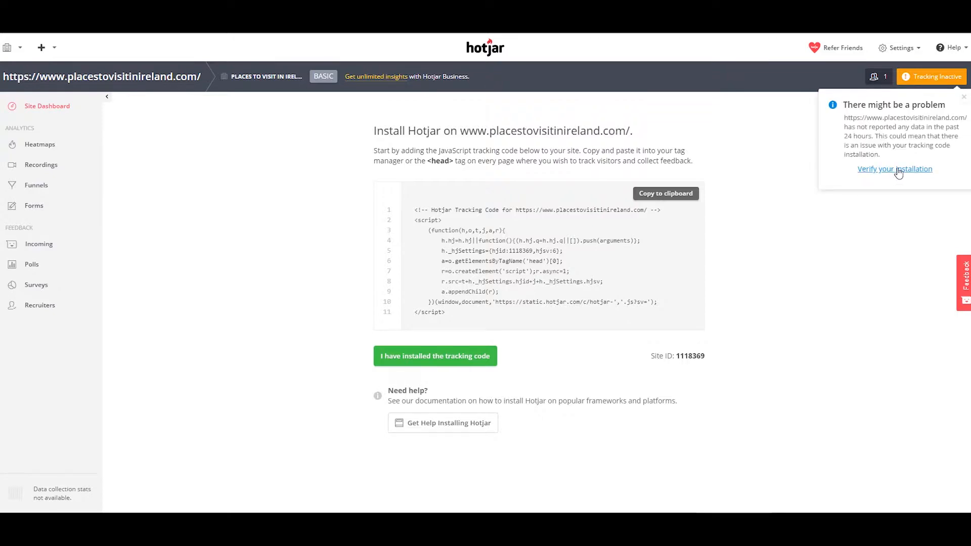
{"action": "left_click", "coordinate": [895, 169]}
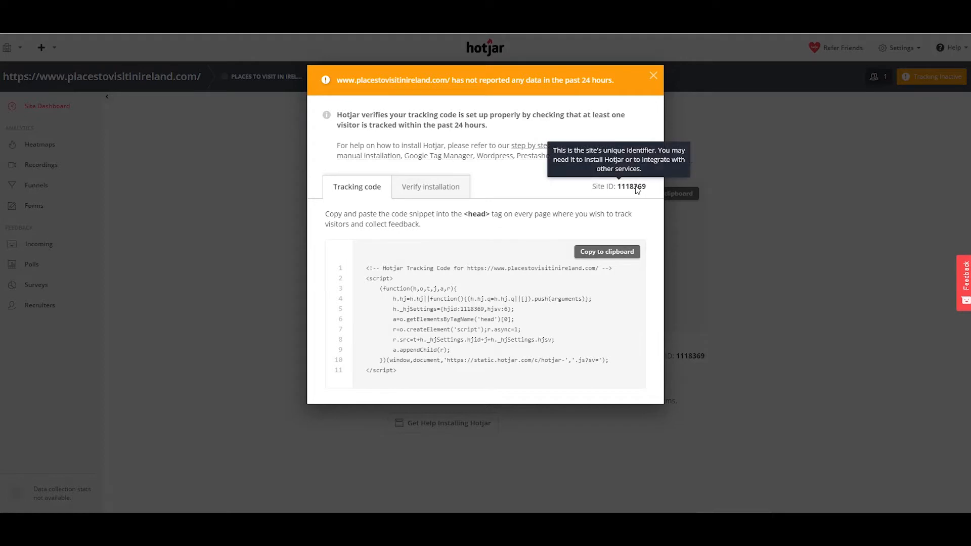
{"action": "mouse_move", "coordinate": [605, 193]}
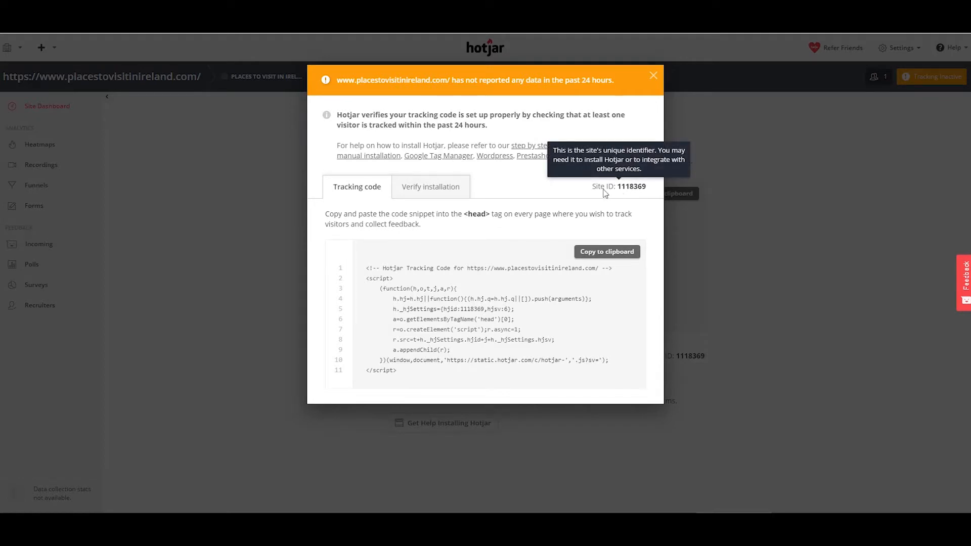
{"action": "mouse_move", "coordinate": [618, 192]}
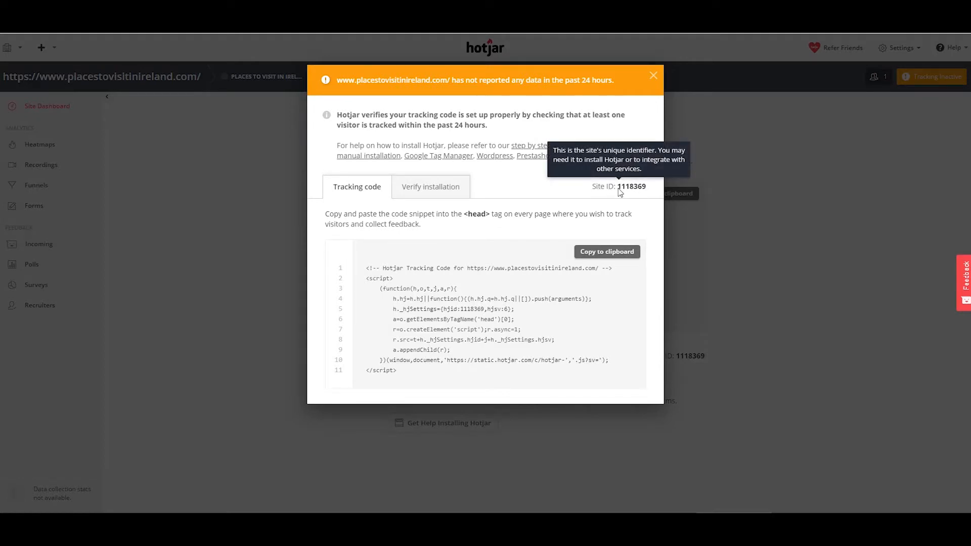
{"action": "double_click", "coordinate": [631, 187]}
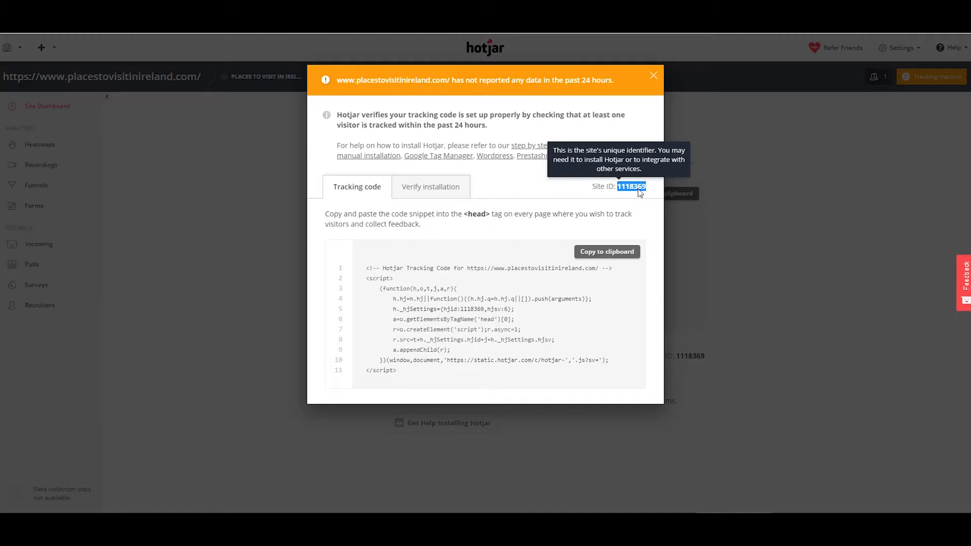
{"action": "mouse_move", "coordinate": [207, 188]}
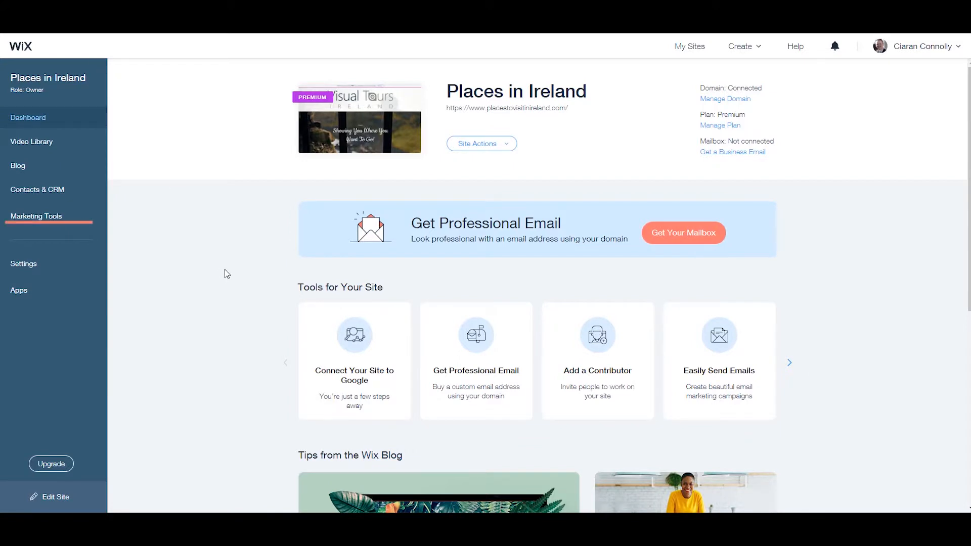
{"action": "mouse_move", "coordinate": [27, 227]}
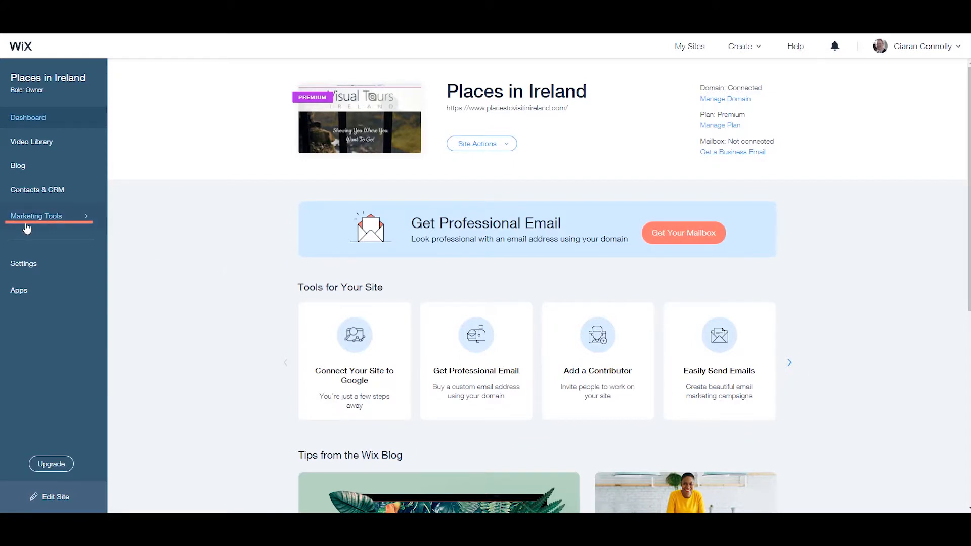
Go to Marketing Tools > Marketing Integrations and scroll down to the Hotjar card.
{"action": "left_click", "coordinate": [36, 216]}
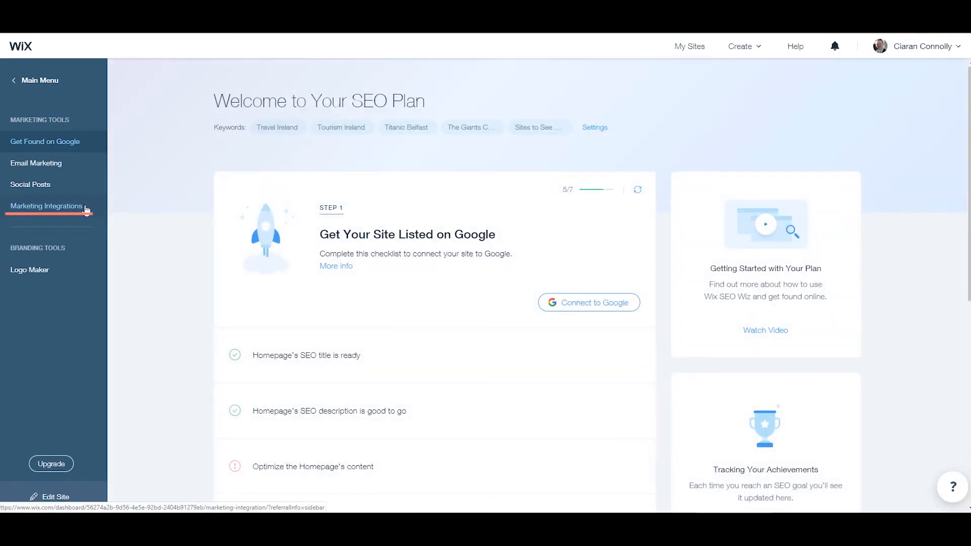
{"action": "left_click", "coordinate": [46, 206]}
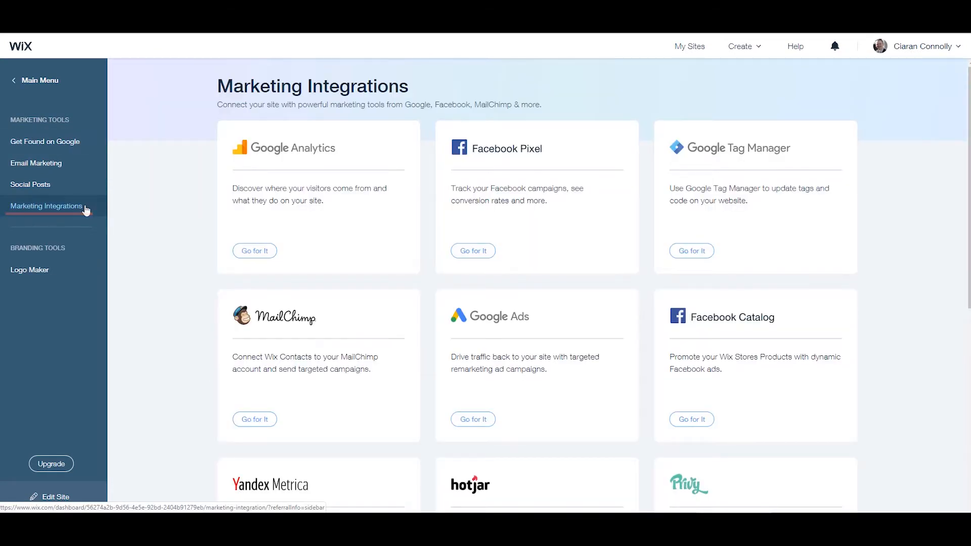
{"action": "mouse_move", "coordinate": [430, 115]}
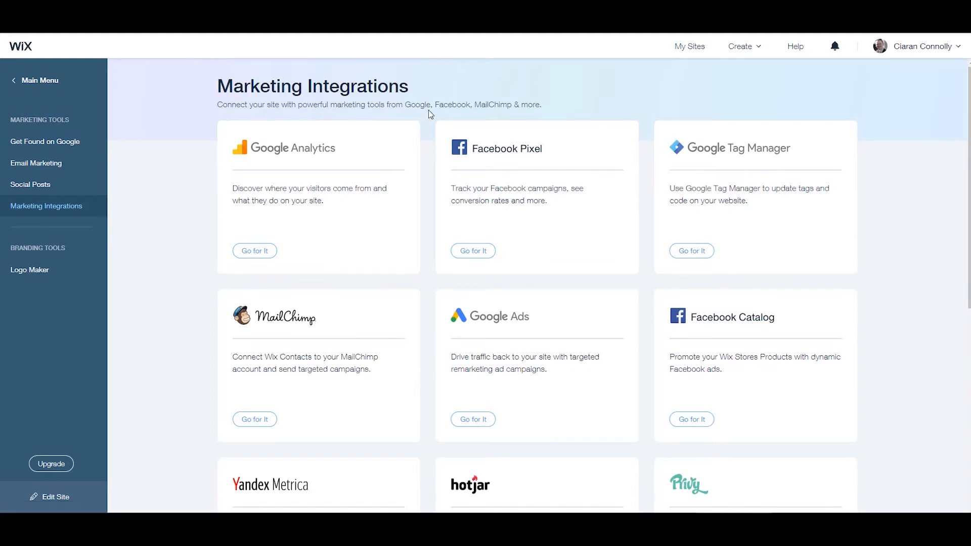
{"action": "scroll", "scroll_direction": "down", "scroll_amount": 3}
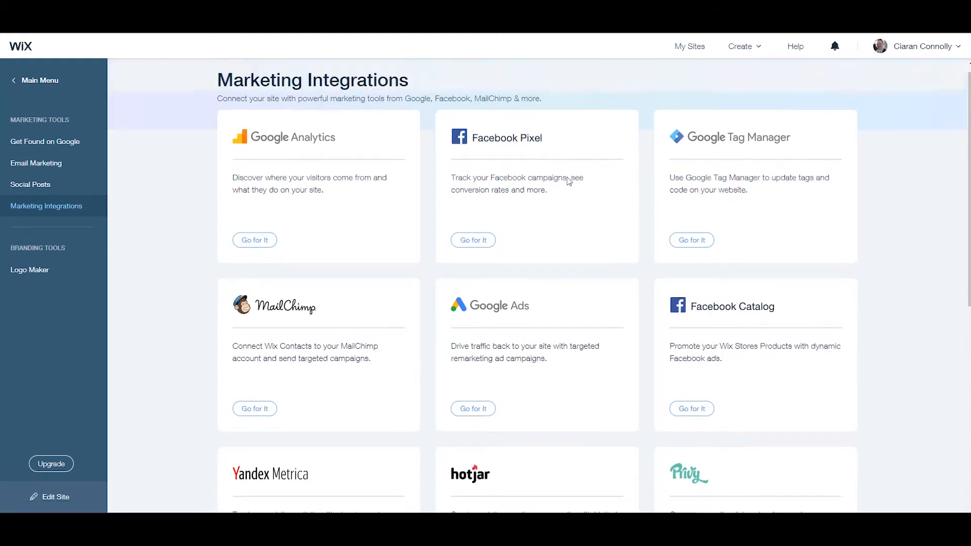
{"action": "scroll", "scroll_direction": "down", "scroll_amount": 3}
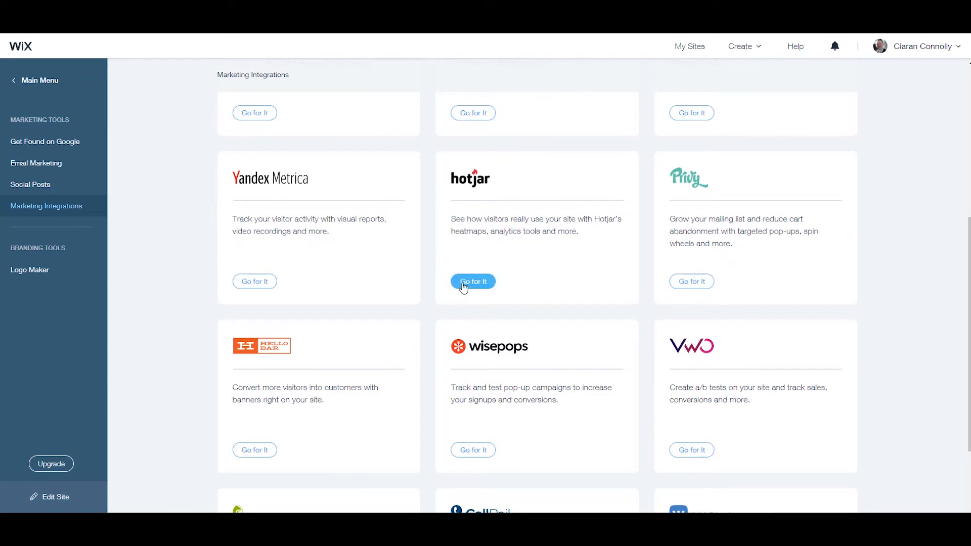
Start the Hotjar integration setup with Go for It and connect Hotjar to the site.
{"action": "left_click", "coordinate": [472, 281]}
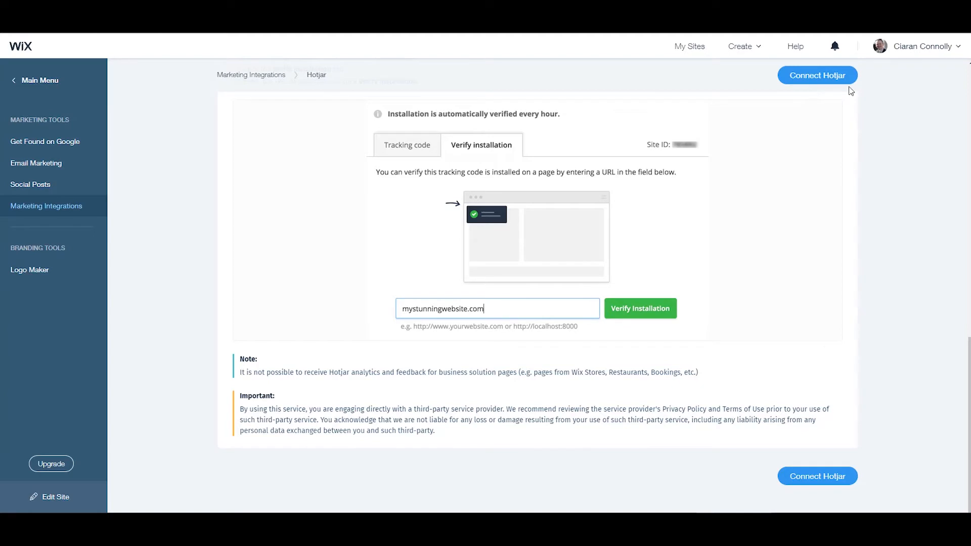
{"action": "mouse_move", "coordinate": [800, 440]}
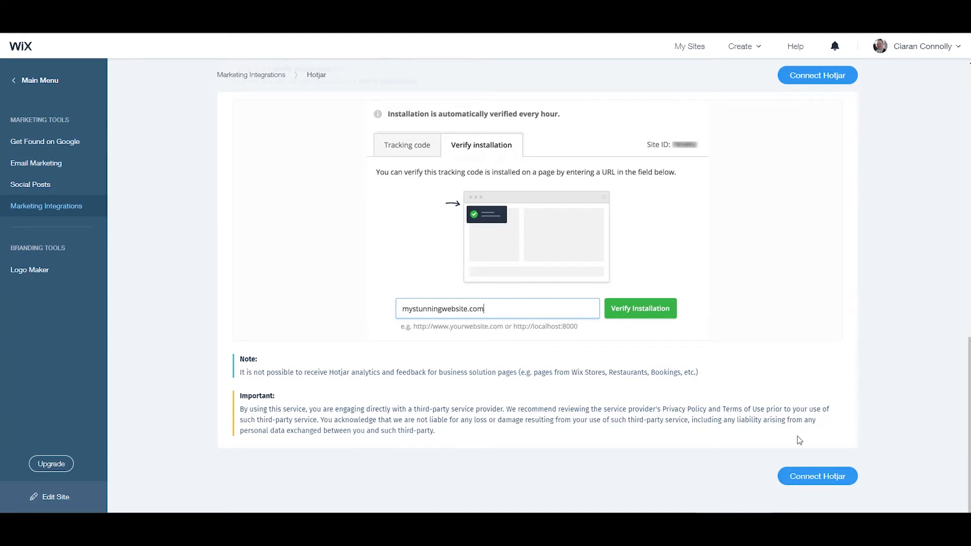
{"action": "left_click", "coordinate": [816, 75]}
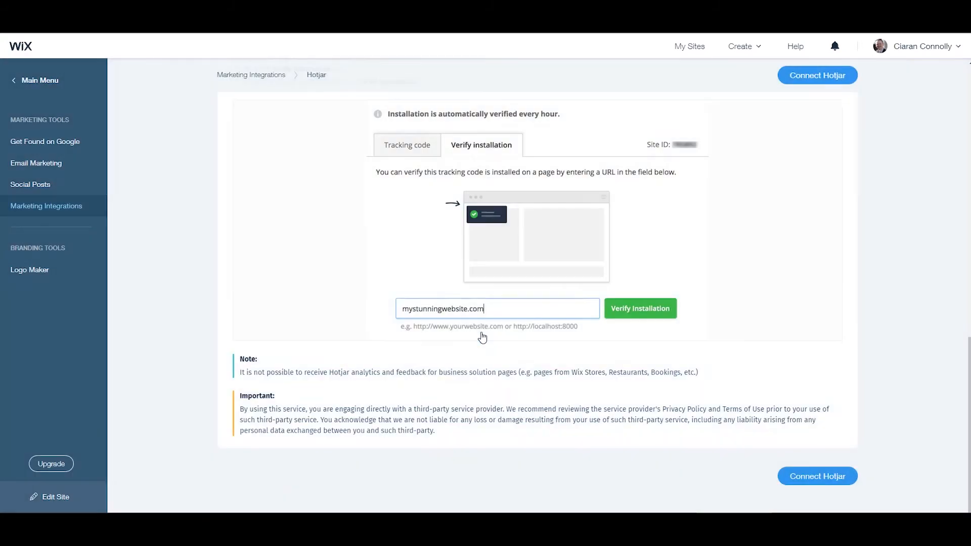
{"action": "left_click", "coordinate": [817, 75]}
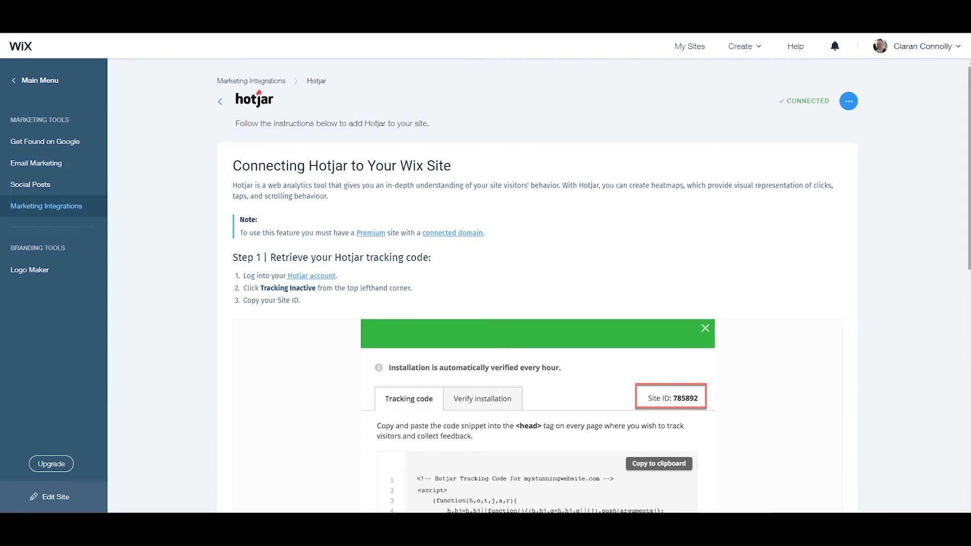
Show the connected Hotjar integration's edit, disable and delete options from its ⋯ menu.
{"action": "left_click", "coordinate": [848, 101]}
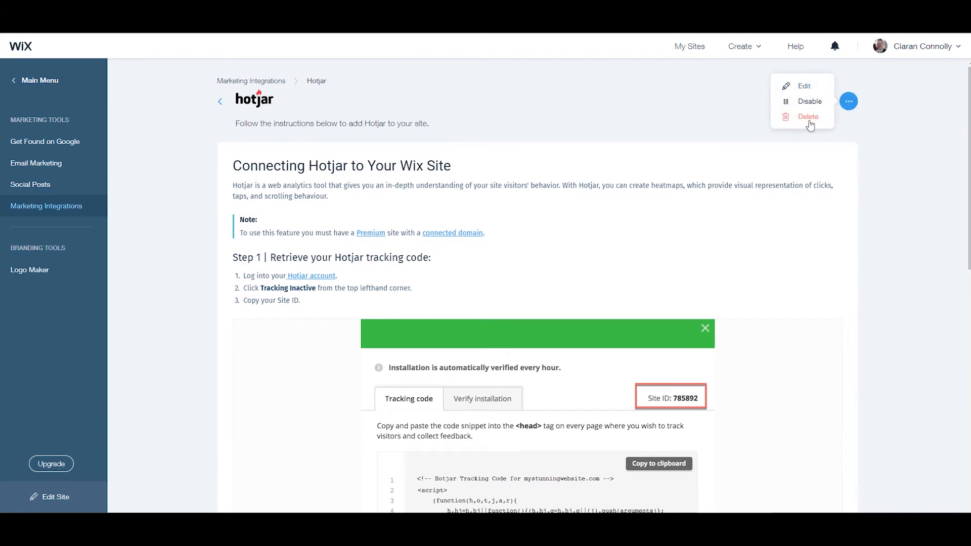
{"action": "mouse_move", "coordinate": [886, 156]}
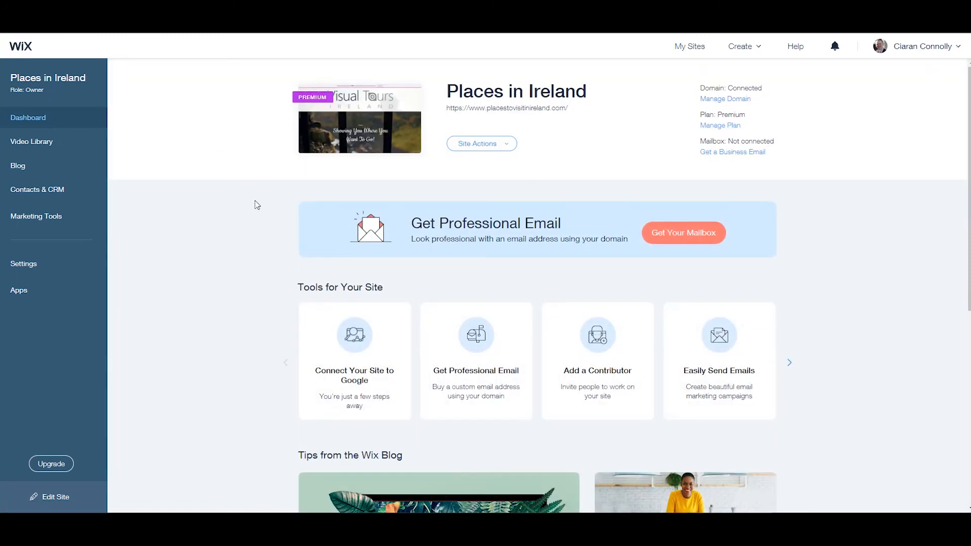
{"action": "mouse_move", "coordinate": [259, 284]}
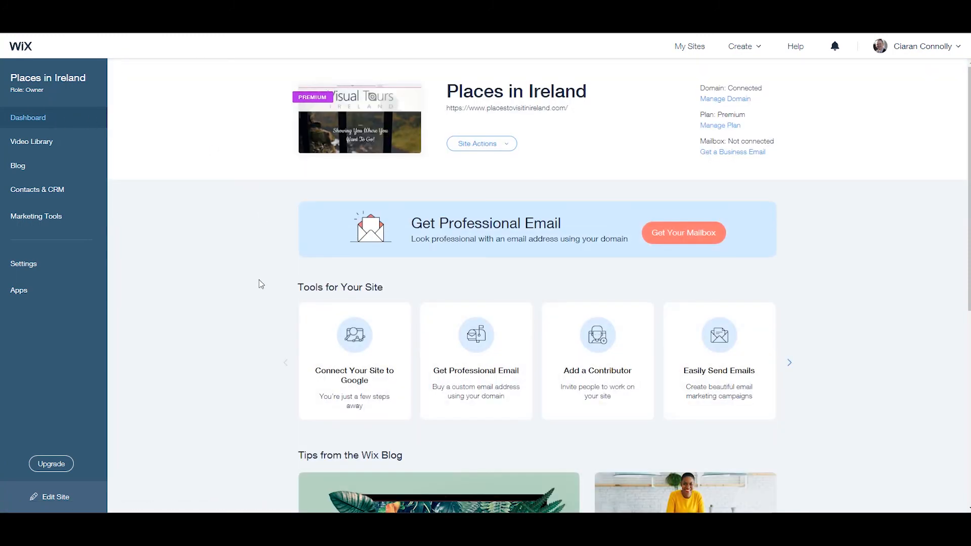